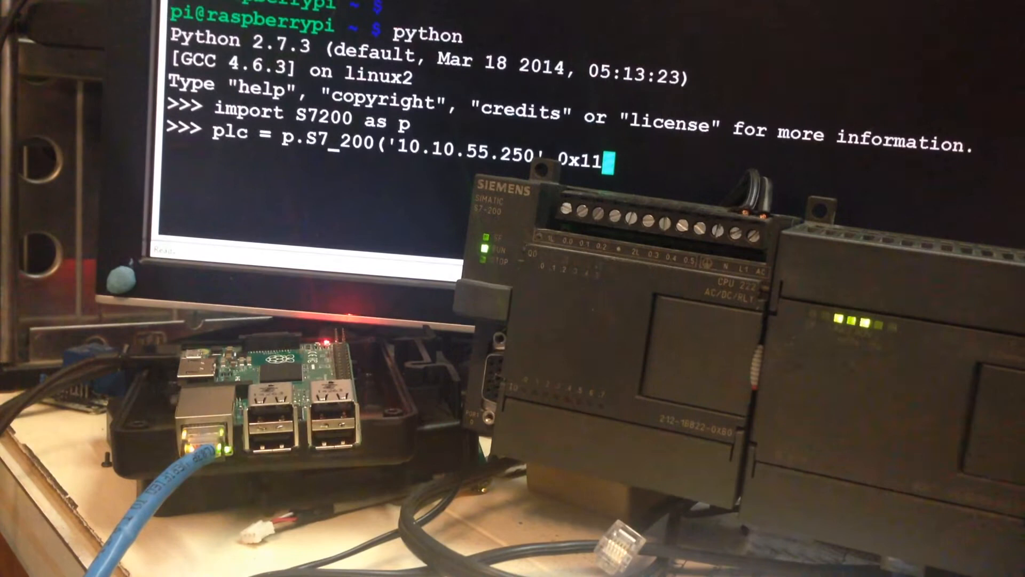
Step: Create the S7_200 PLC object at 10.10.55.250 with TSAPs 0x1100 and debug=True
{"action": "type", "text": "00,"}
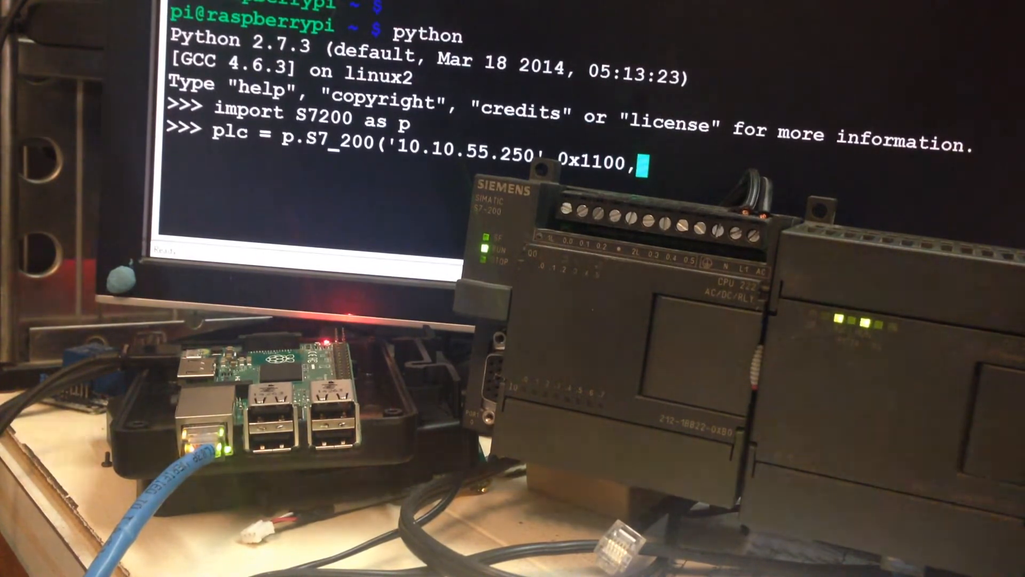
{"action": "type", "text": "0"}
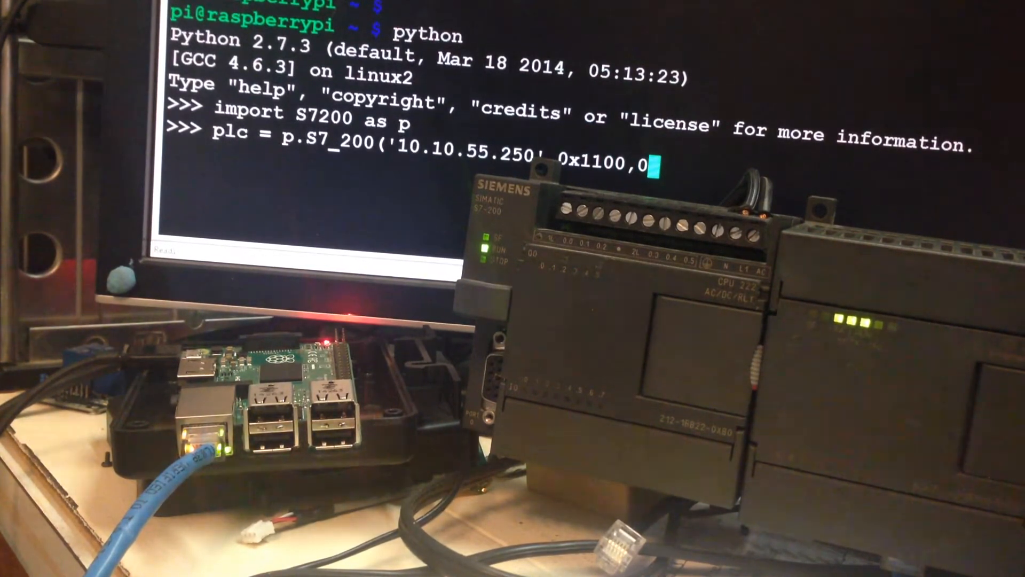
{"action": "type", "text": "x"}
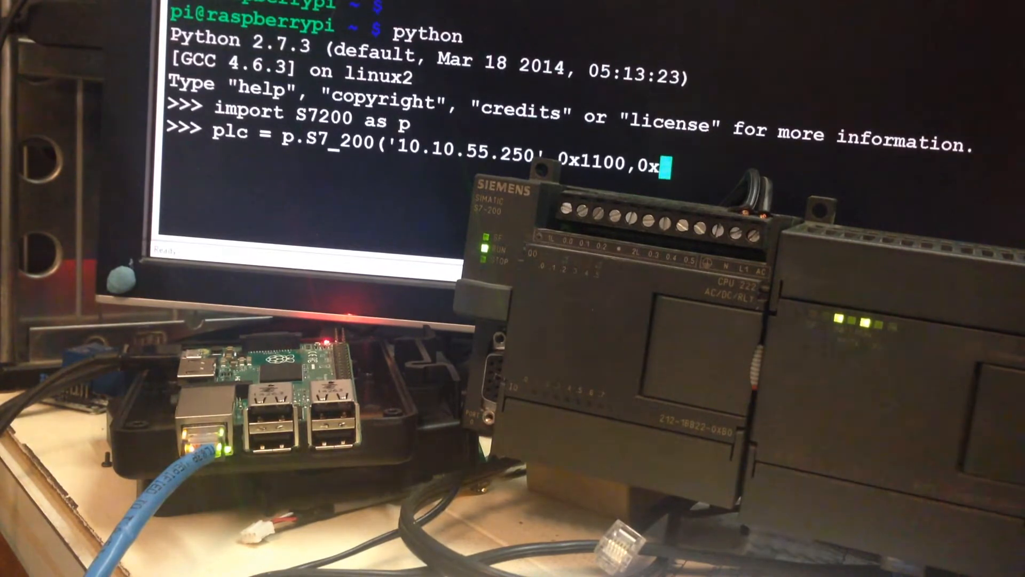
{"action": "type", "text": "1100"}
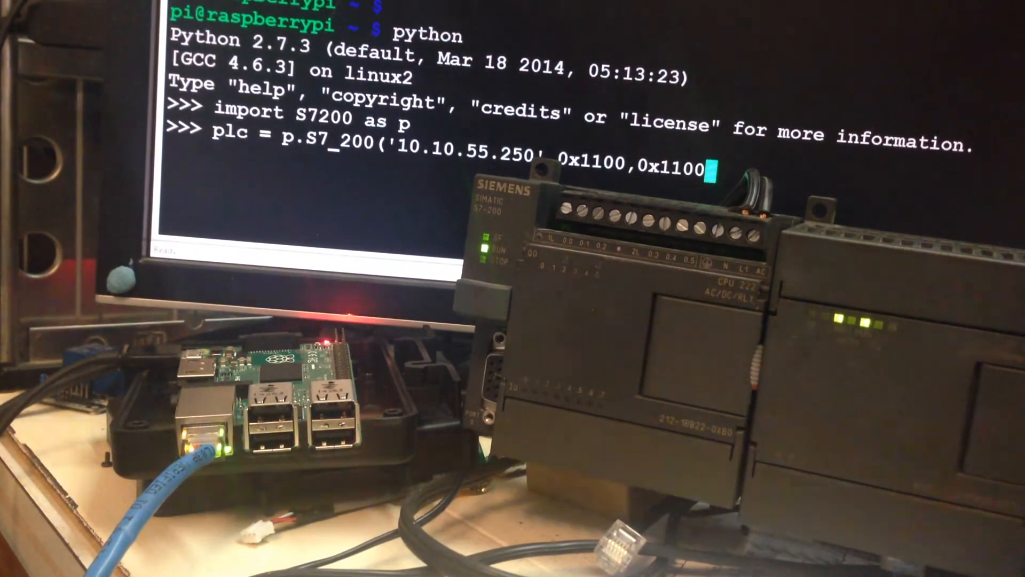
{"action": "type", "text": ",debug=Tr"}
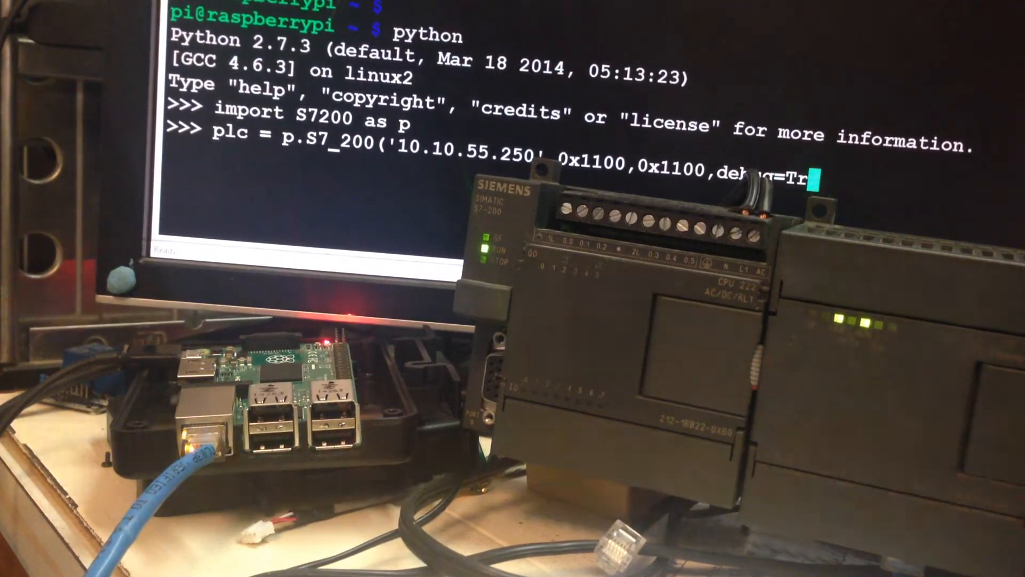
{"action": "type", "text": "ue)"}
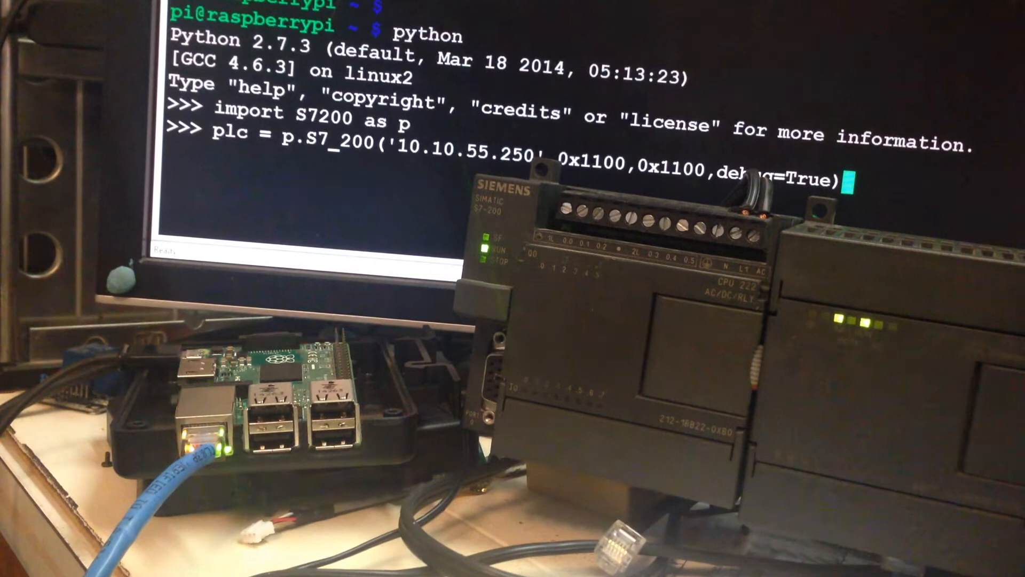
{"action": "key", "text": "Return"}
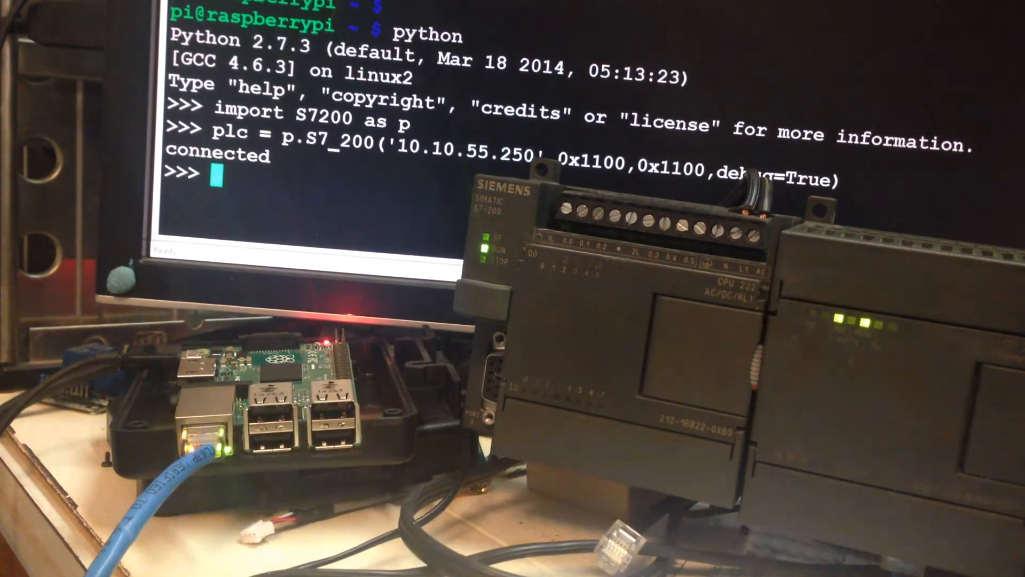
Step: Enter plc.writeMem('QX0.0',1) at the prompt without running it
{"action": "type", "text": "plc."}
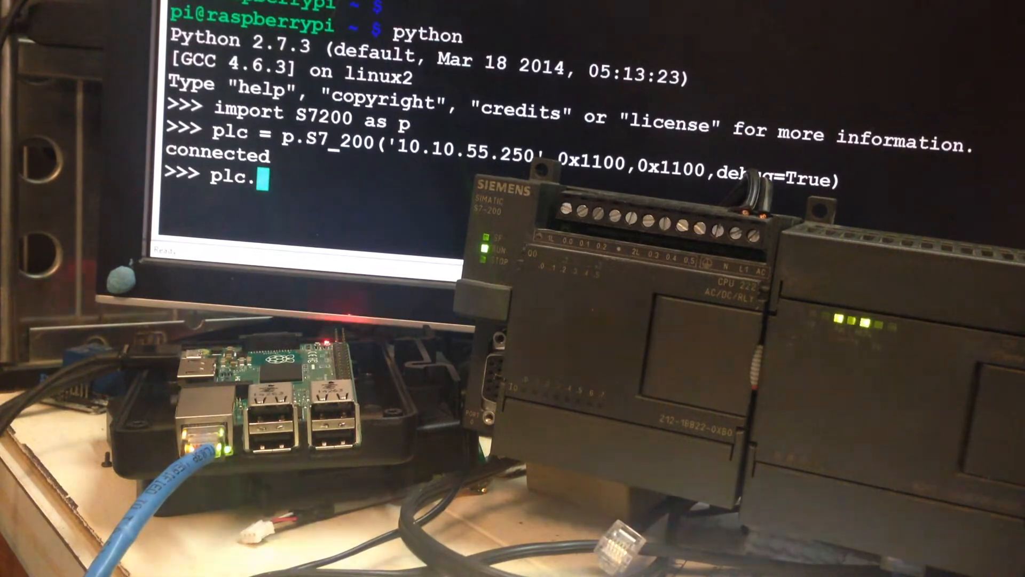
{"action": "type", "text": "writeMem("}
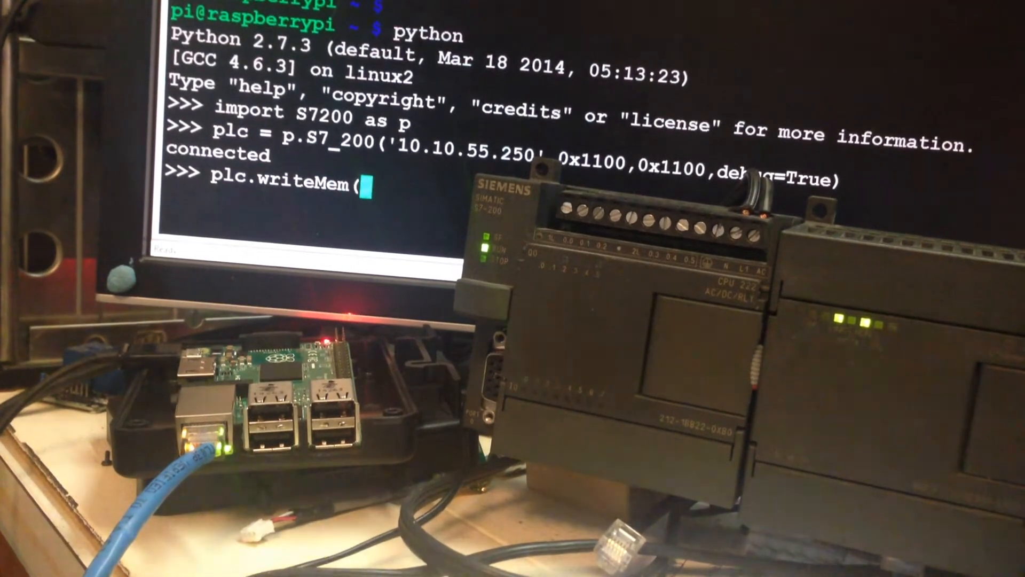
{"action": "type", "text": "'QX"}
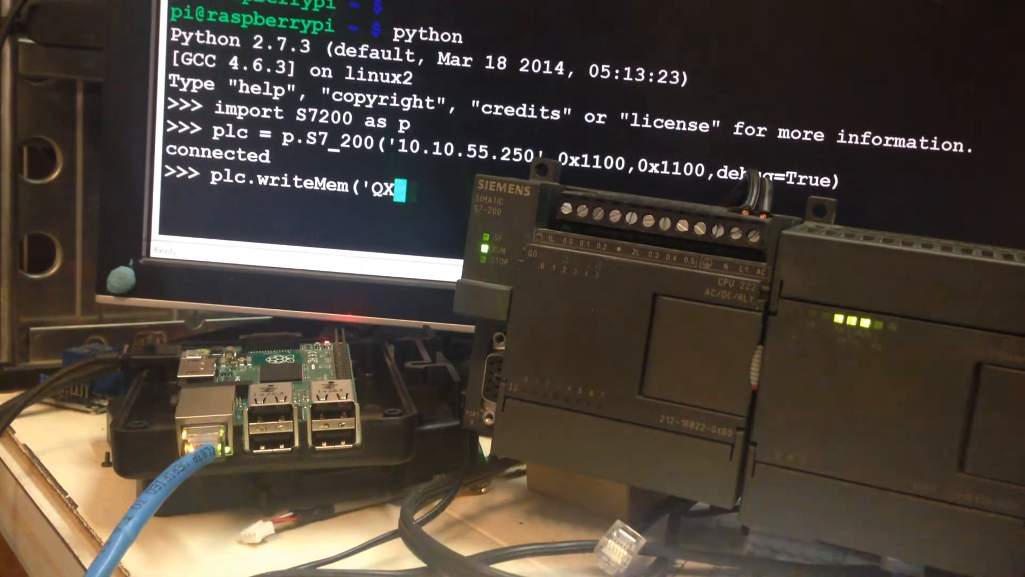
{"action": "type", "text": "0.0'"}
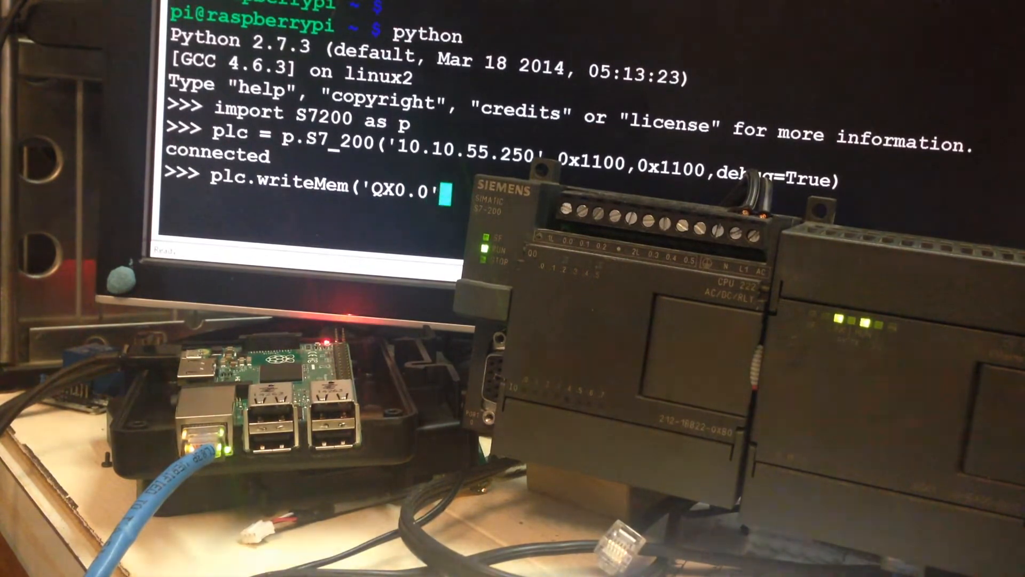
{"action": "type", "text": ",'"}
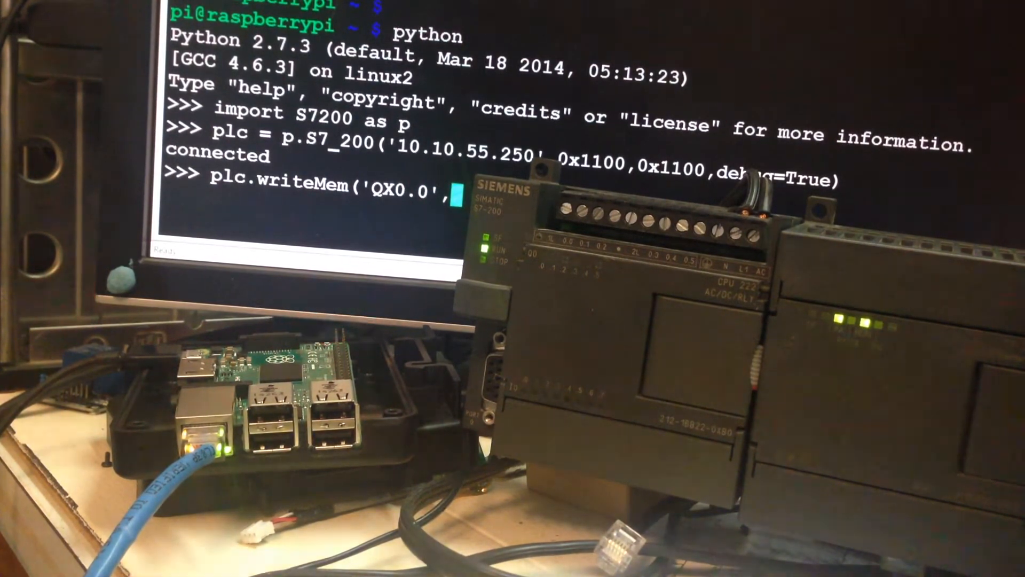
{"action": "type", "text": "1)"}
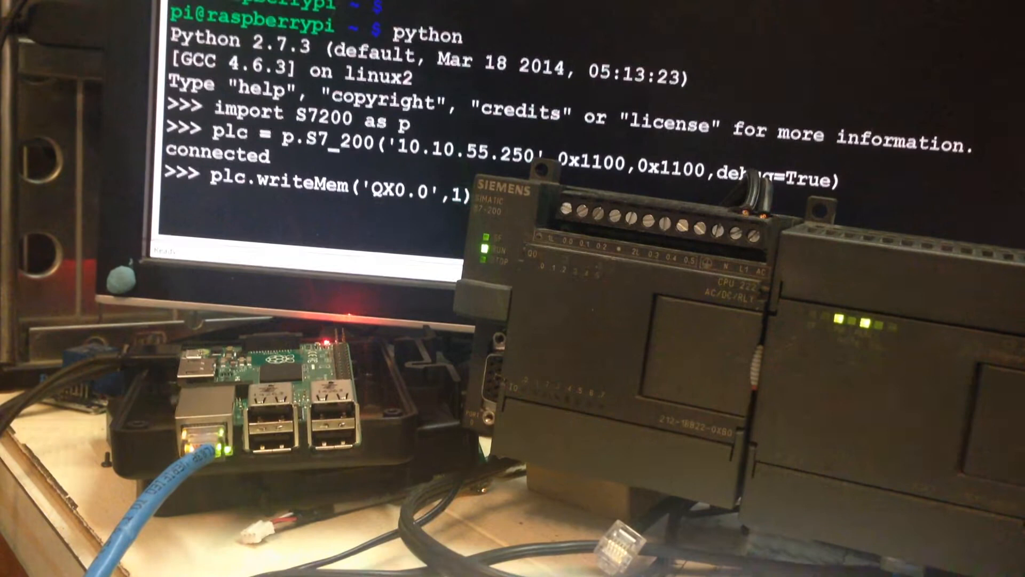